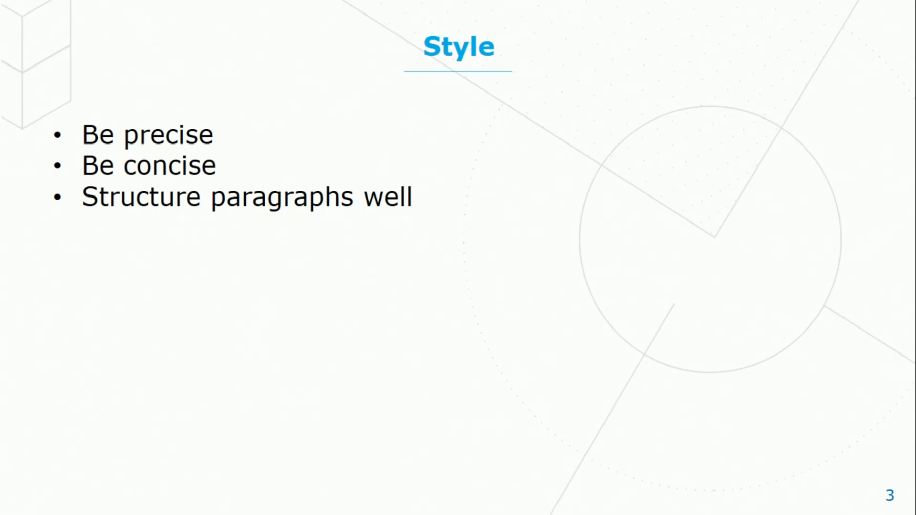
Step: Advance from the Style overview to the 'Style: Be Precise!' slide
key("right")
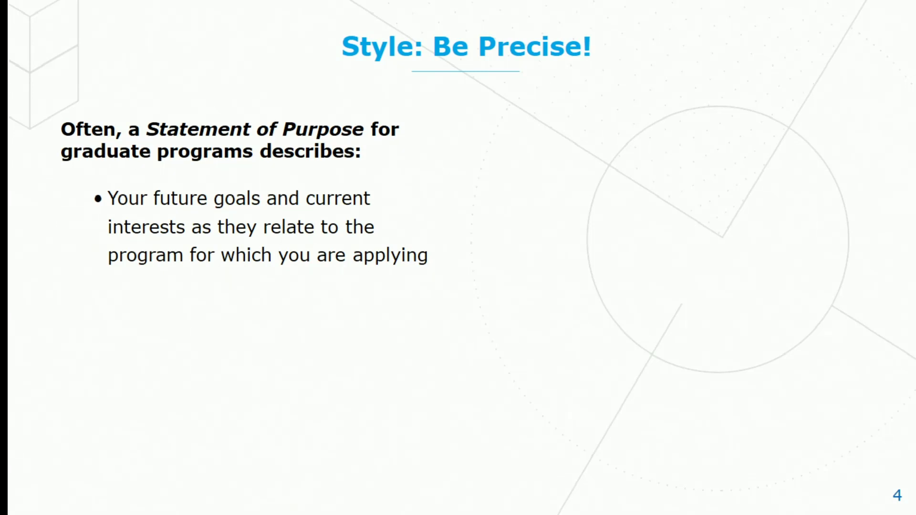
Step: Reveal the remaining Statement of Purpose points, then advance to the 'Use concrete examples' tip
key("right")
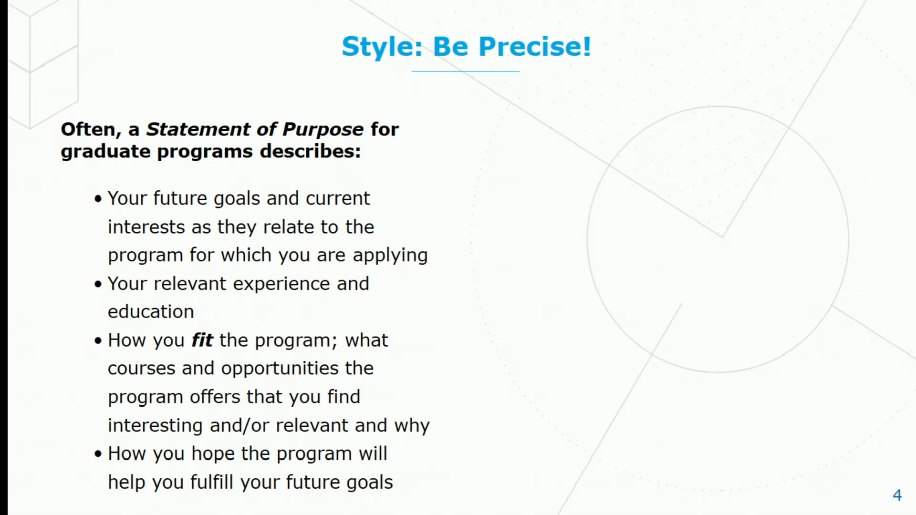
key("Right")
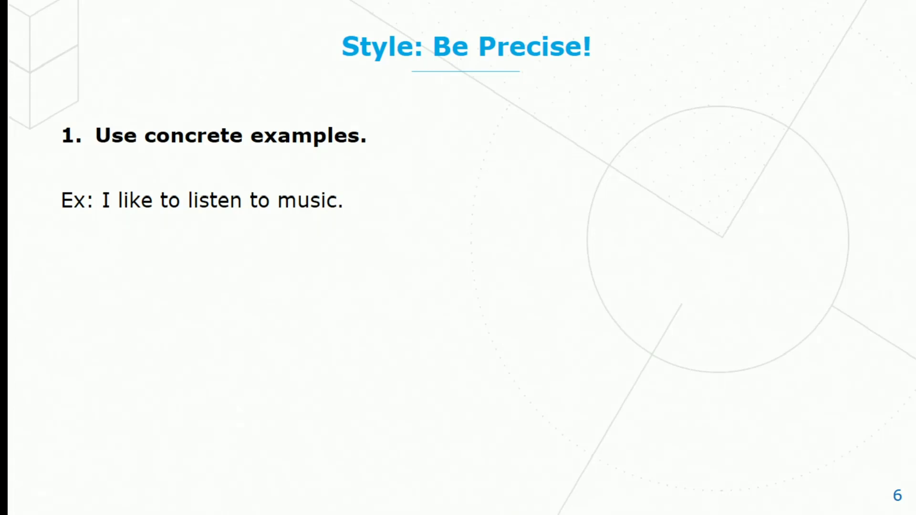
Step: Show the revised music example, then step through the accurate-vocabulary and specific-language slides to 'Be Concise!'
type("Revised: I like to listen to 70s classic rock, like Blue Oyster Cult and 90s alternative rock, such as the Smashing Pumpkins.")
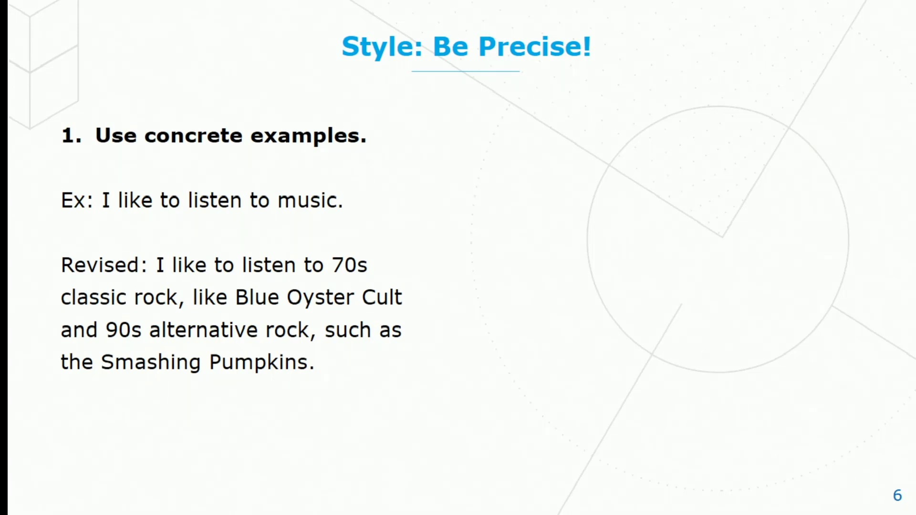
key("right")
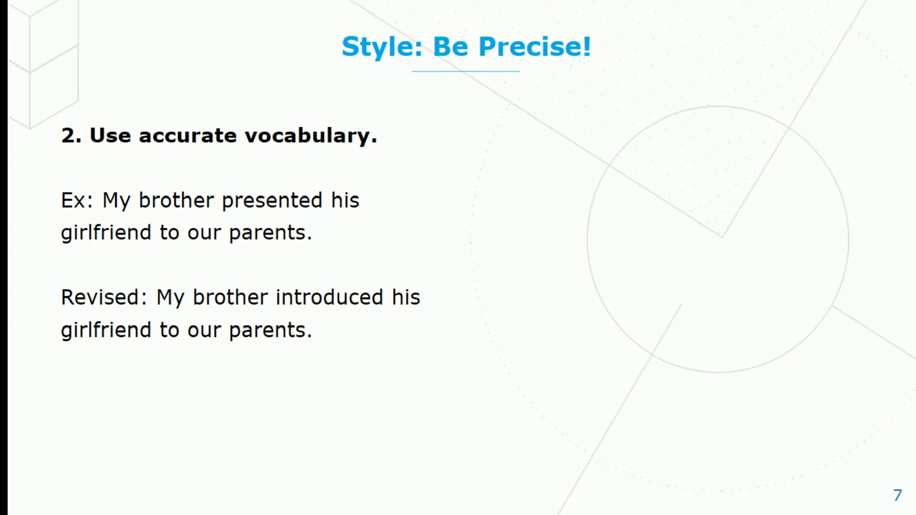
key("right")
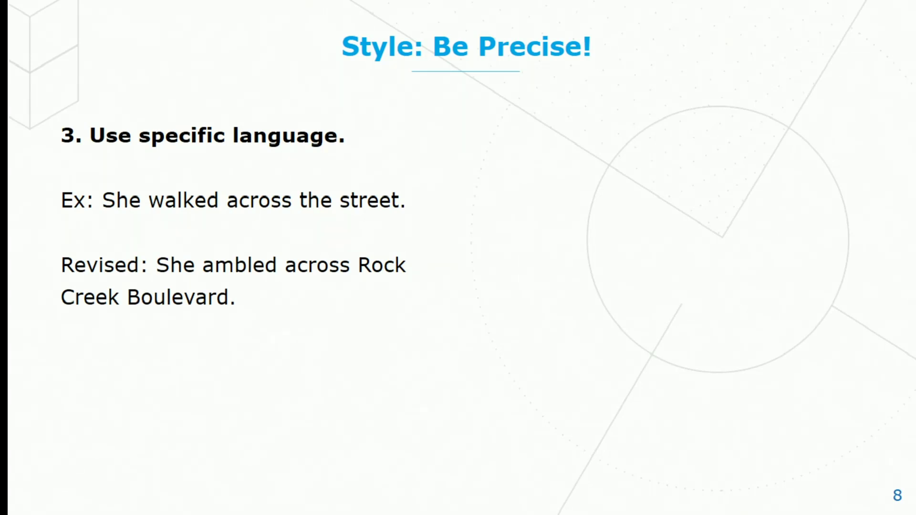
key("right")
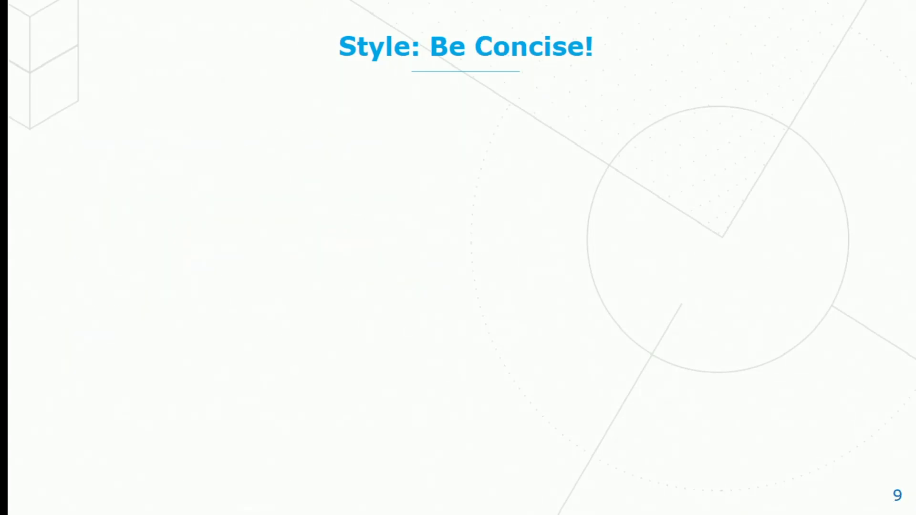
Step: Reveal the length guidance, pass the wordiness tips and reach the 'Eliminate redundancy' red-ball example
key("right")
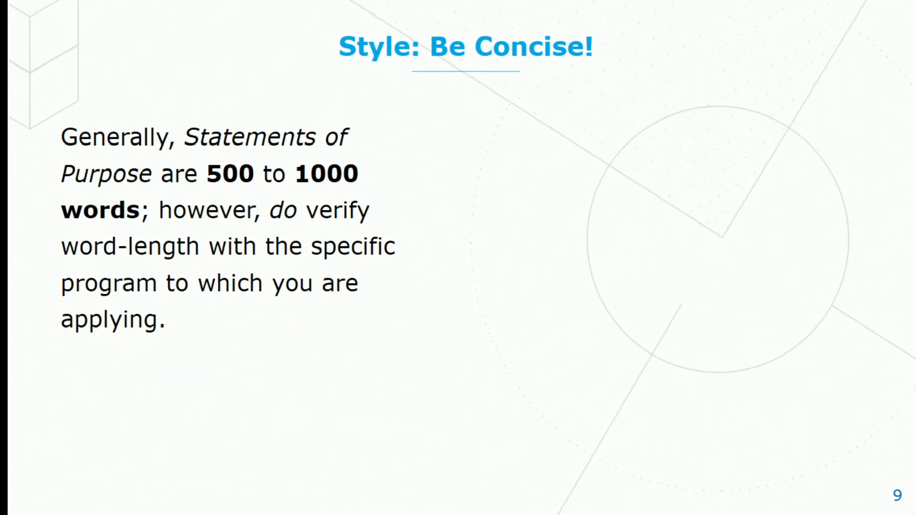
key("right")
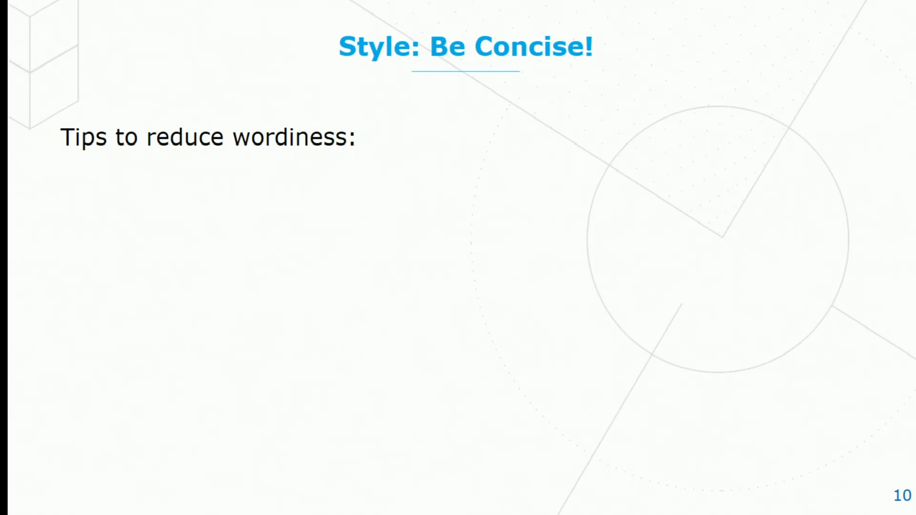
key("Right")
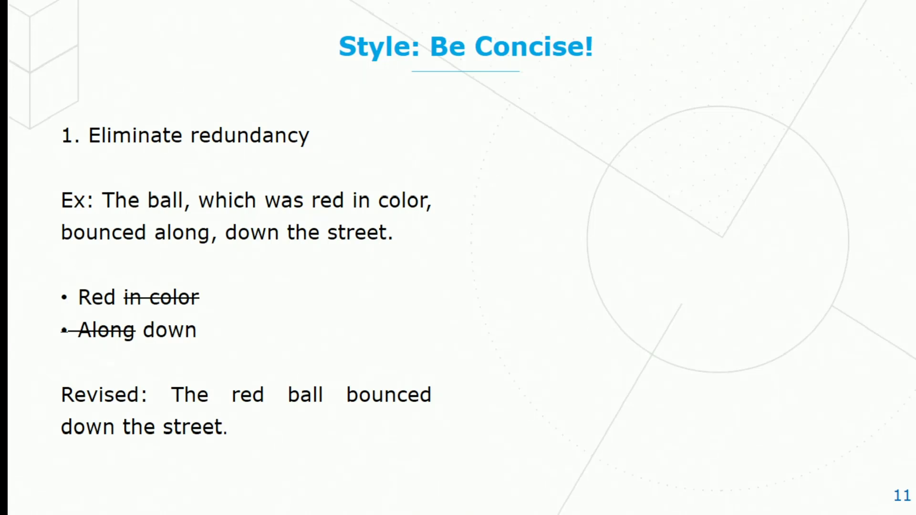
Step: Advance through the fillers and cliché examples to tip 4 on qualifiers and intensifiers
key("Right")
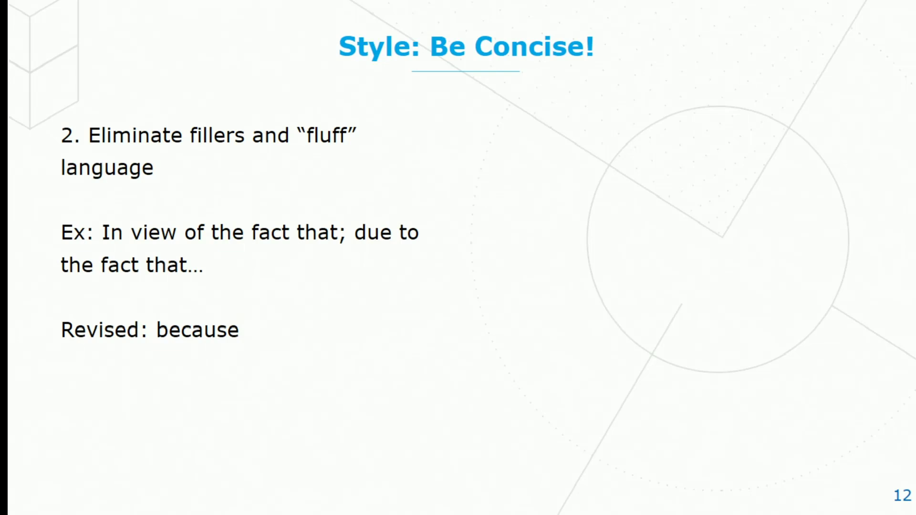
key("Right")
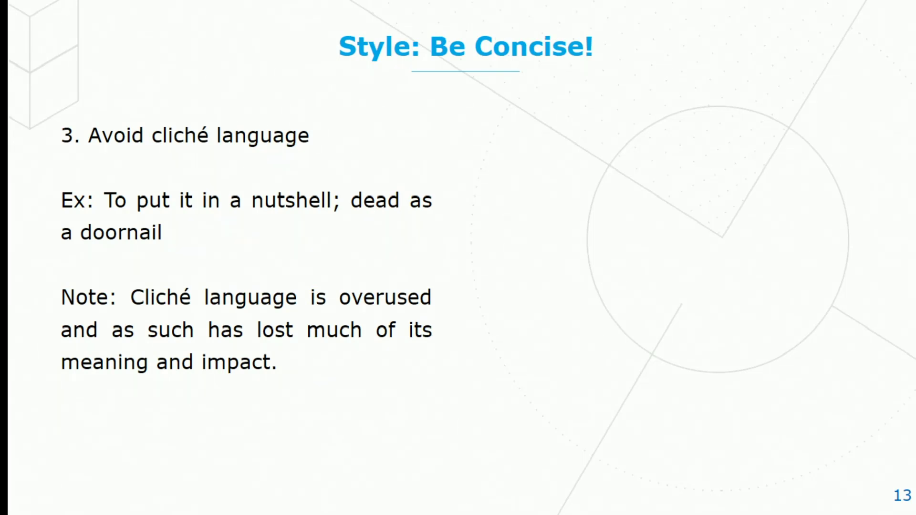
key("right")
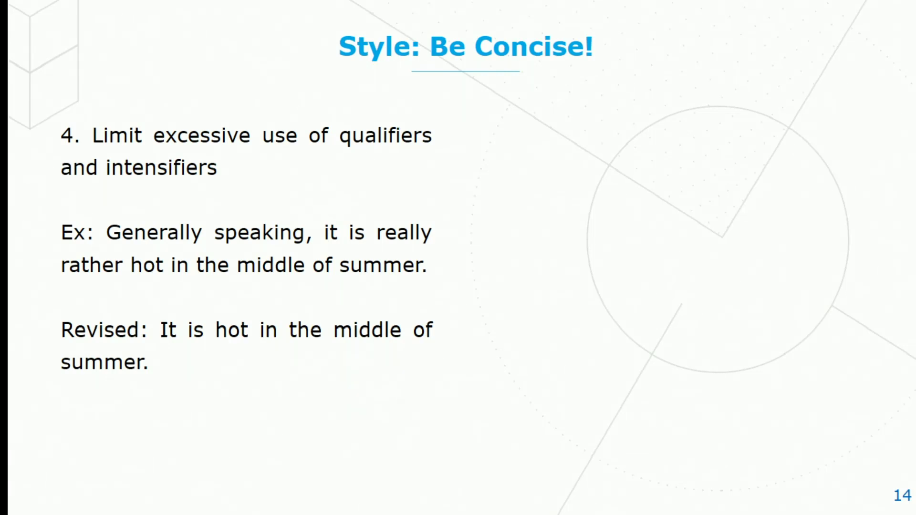
Step: Step through the prepositional-phrase, strong-verb and active-voice examples to 'Structure Paragraphs Well!'
key("Right")
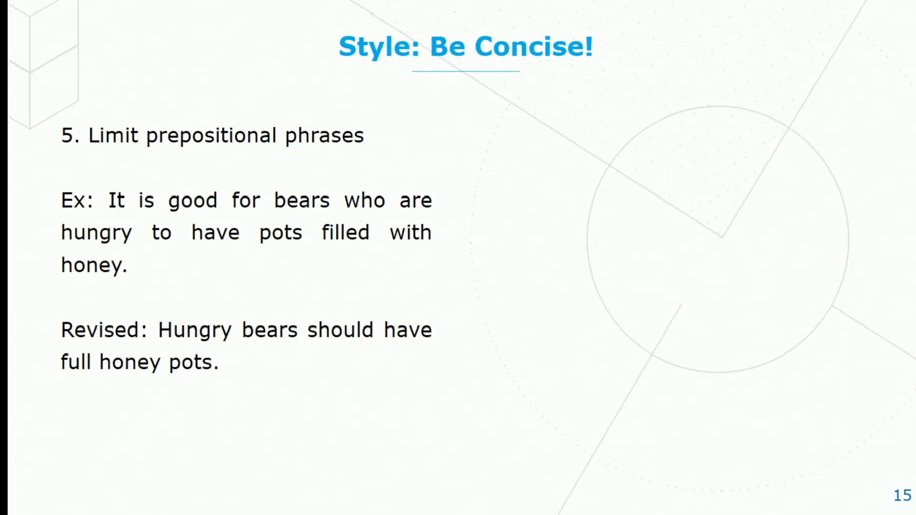
key("right")
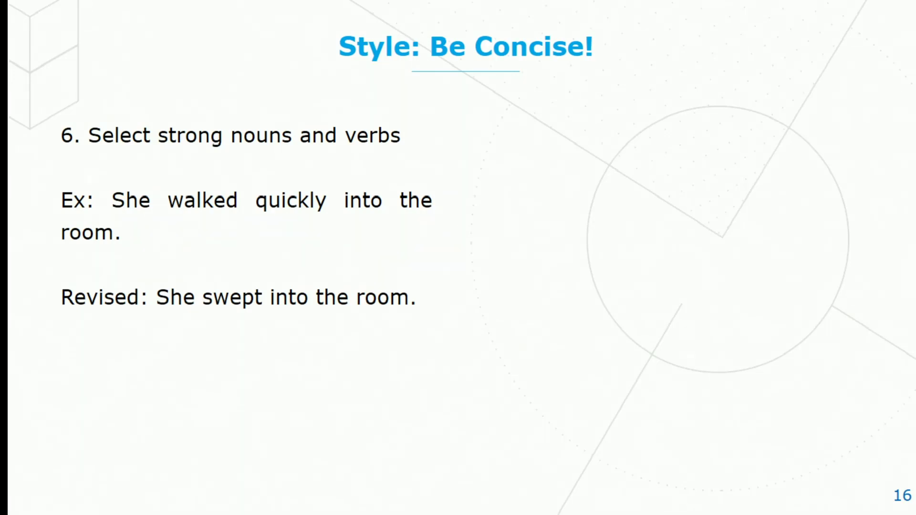
key("Right")
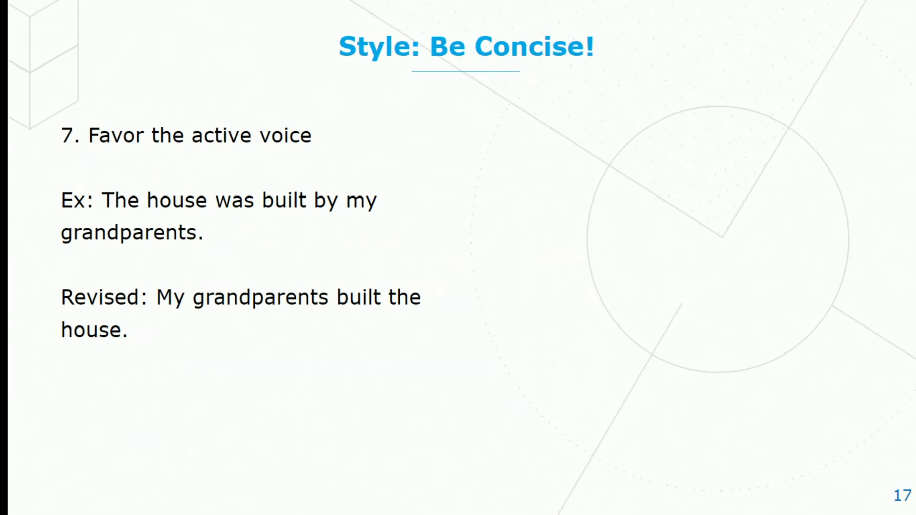
key("right")
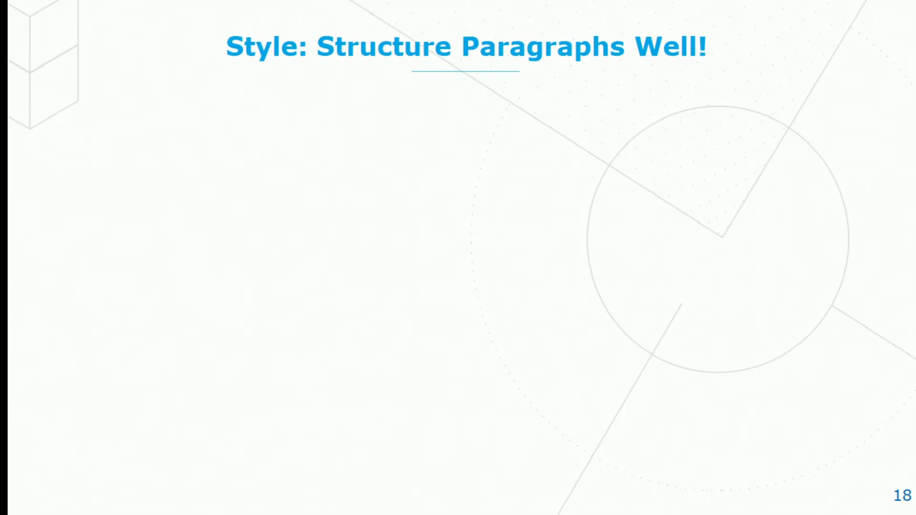